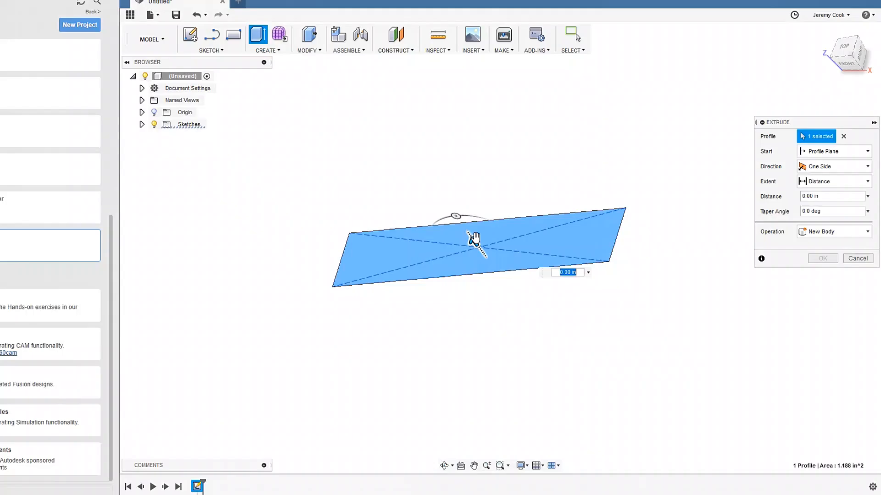
Drag the extrude distance arrow to raise the rectangle profile into a solid bar.
left_click_drag(476, 252, 529, 302)
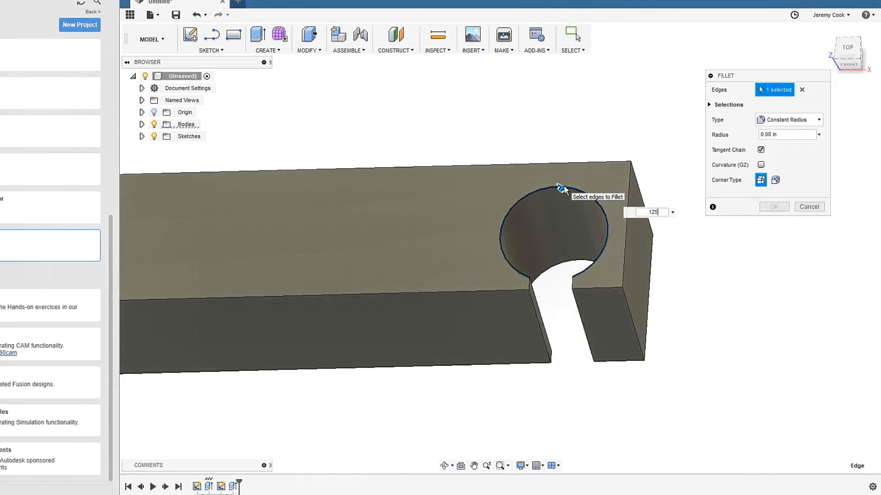
Fillet the pocket rims at .0625 and chamfer the bar's outer end edges at .0625.
type(".0625")
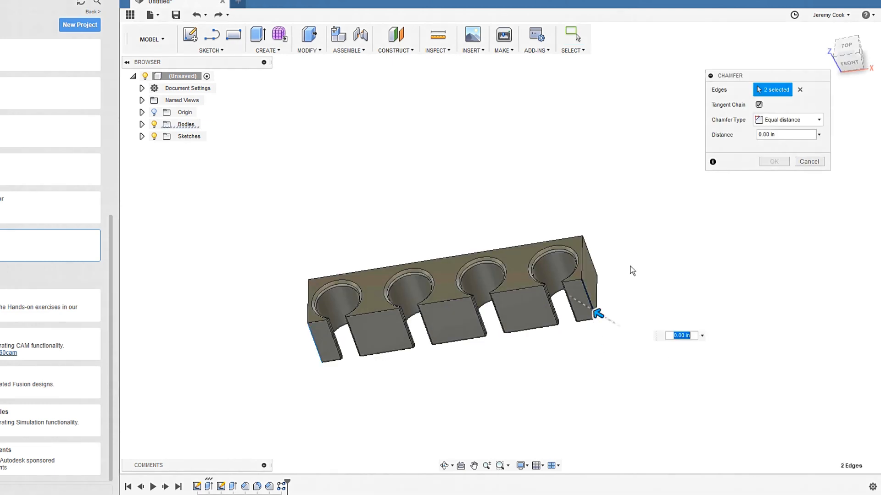
type(".0625")
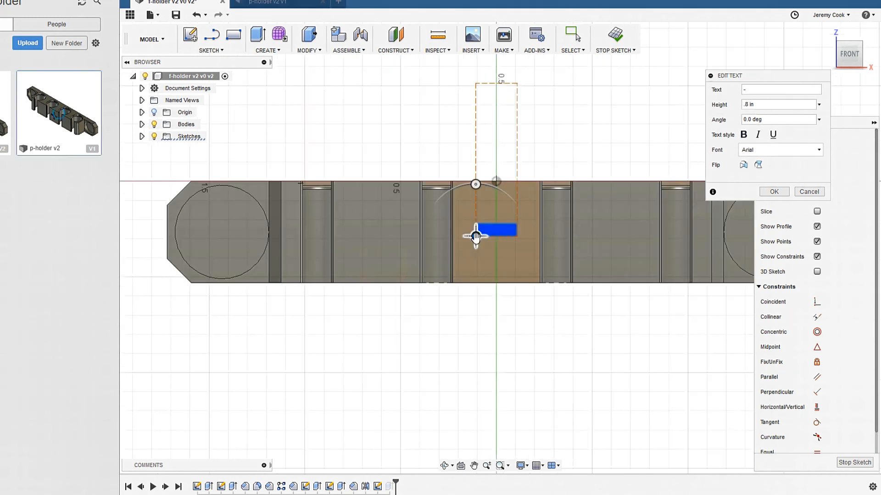
Place the '-' text symbol, height .8 in, on the holder's middle block.
left_click(774, 192)
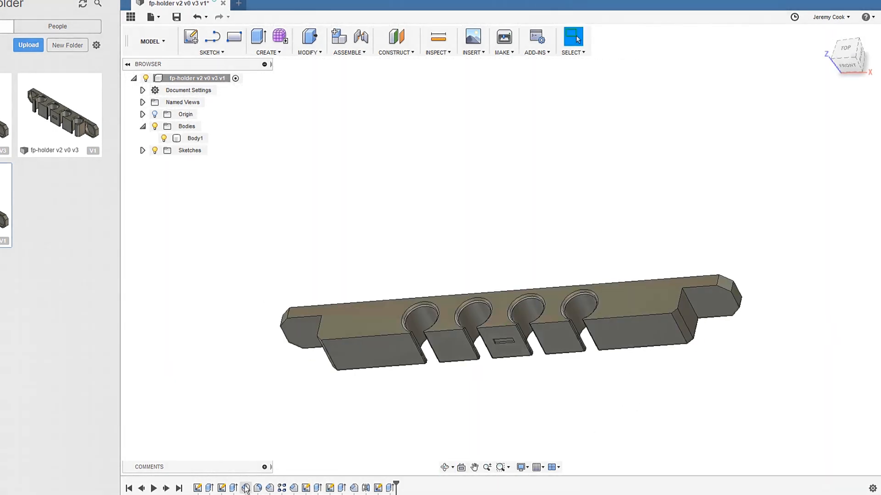
Reopen the pocket pattern feature from the timeline to set its quantity to 7.
left_click(244, 488)
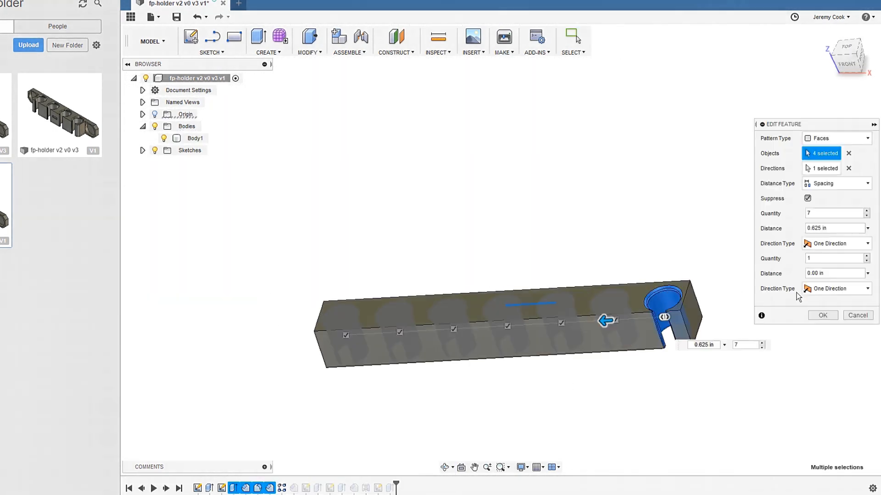